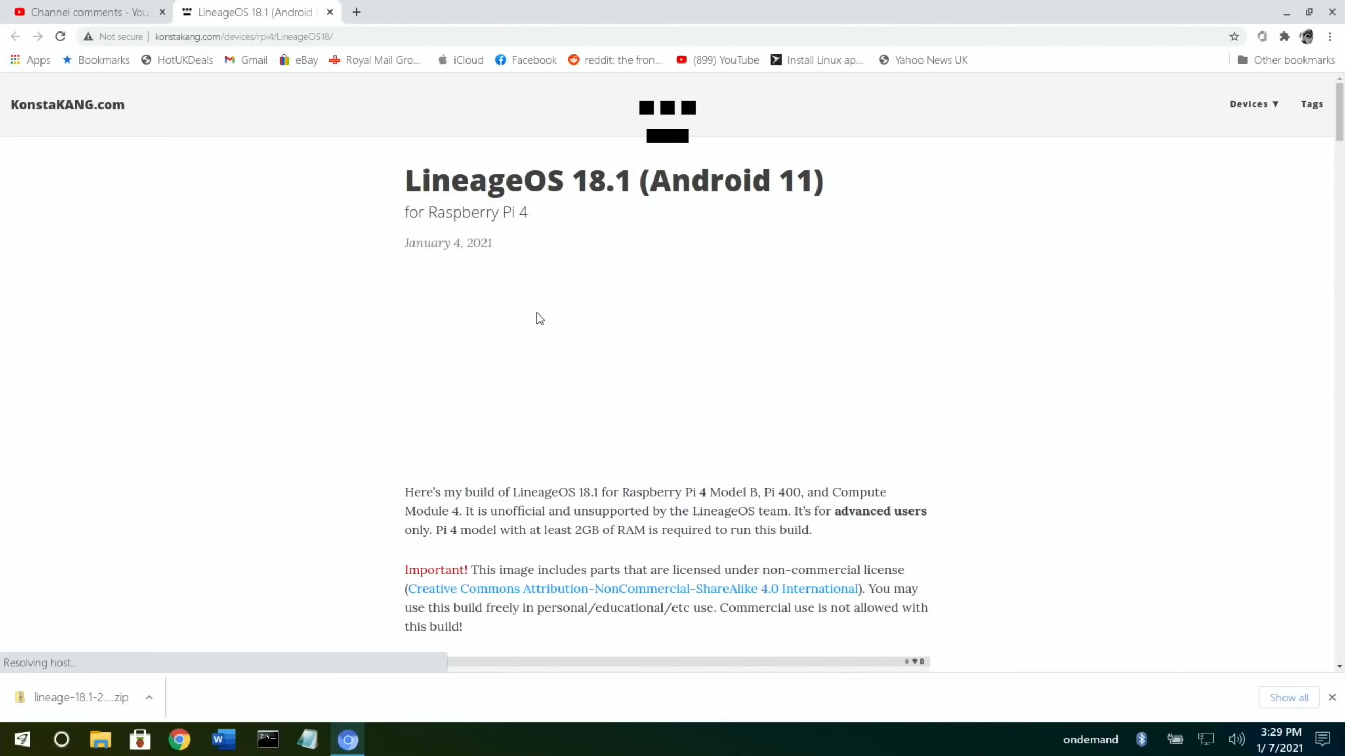
Step: Start the lineage-18.1 rpi4 zip download so the primary and mirror links are listed
scroll("down", 3)
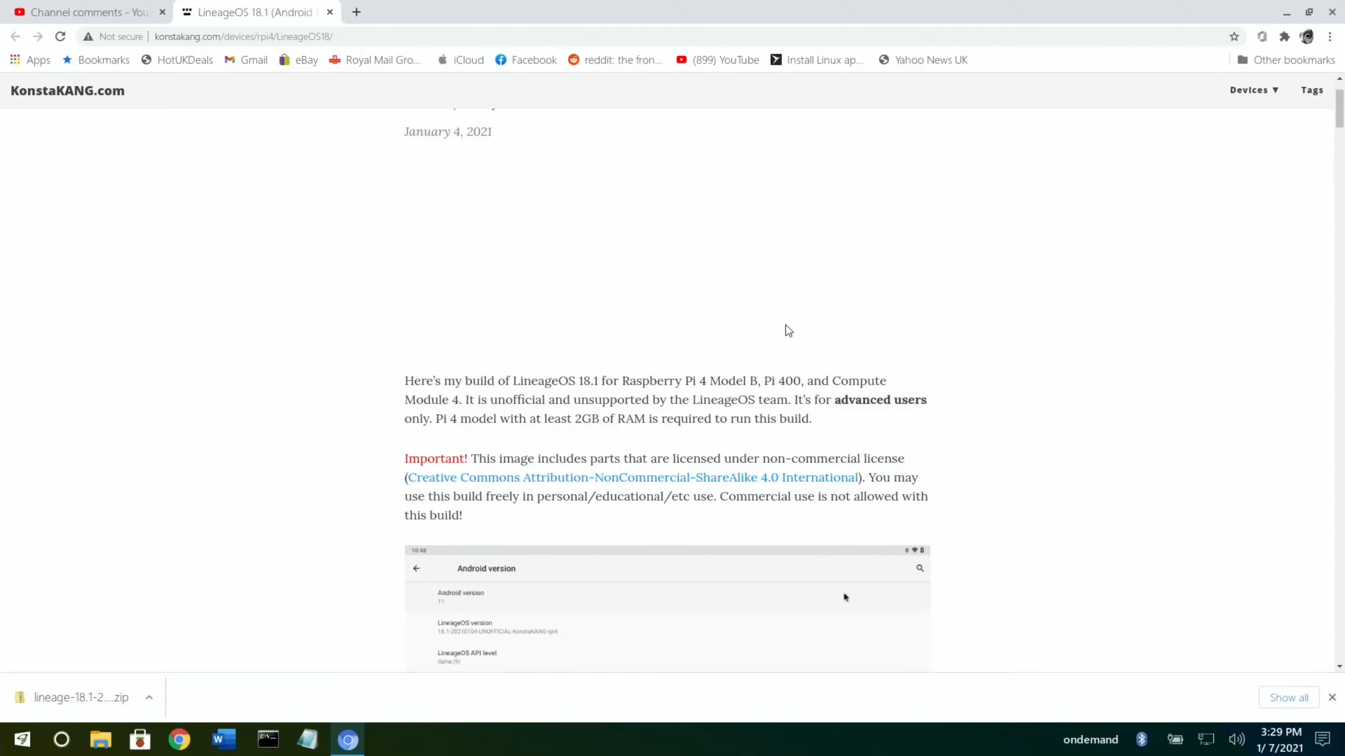
mouse_move(983, 323)
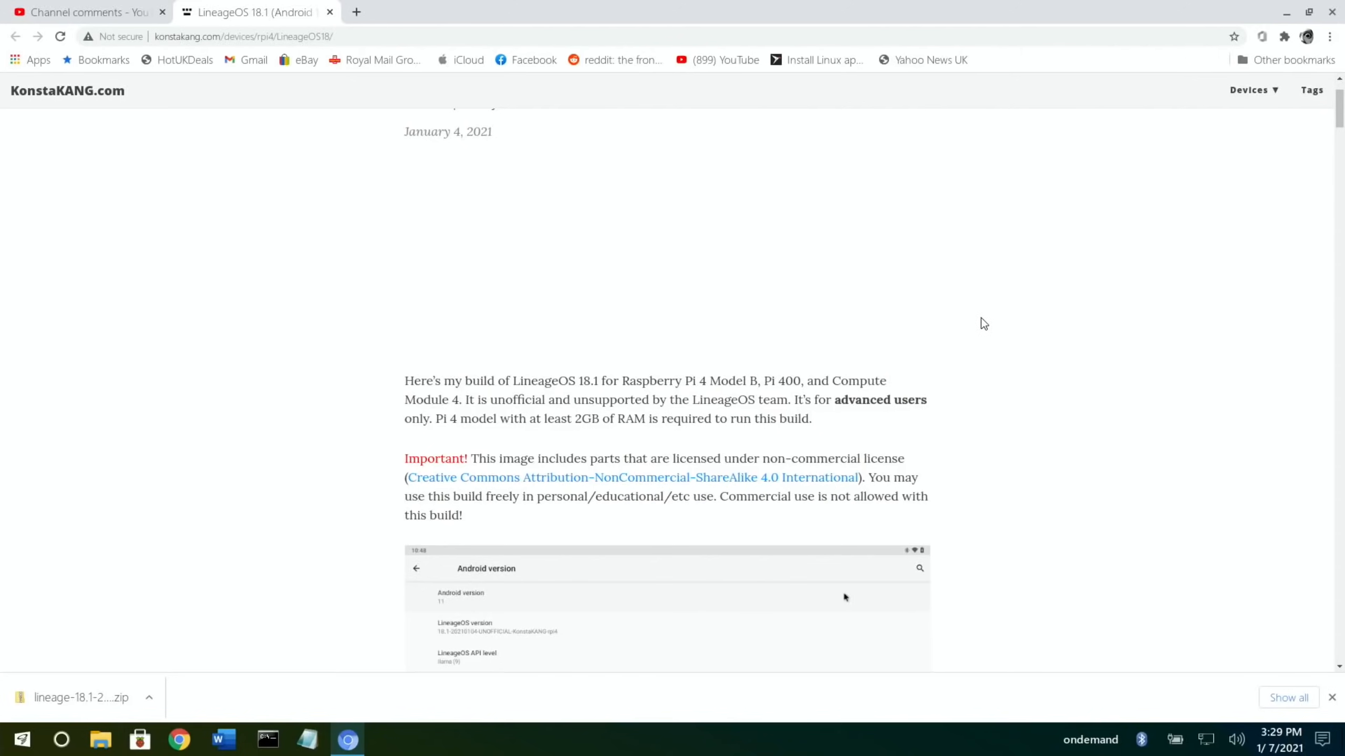
scroll("down", 3)
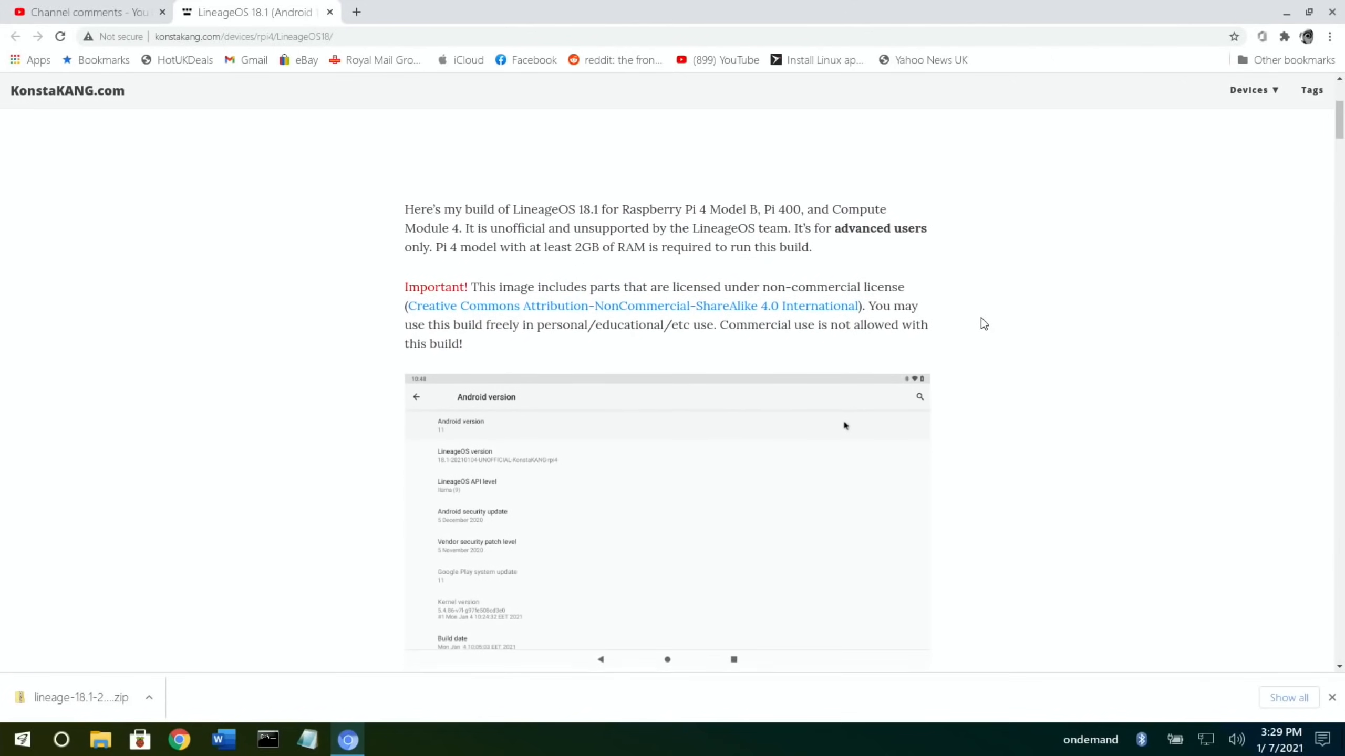
scroll("down", 3)
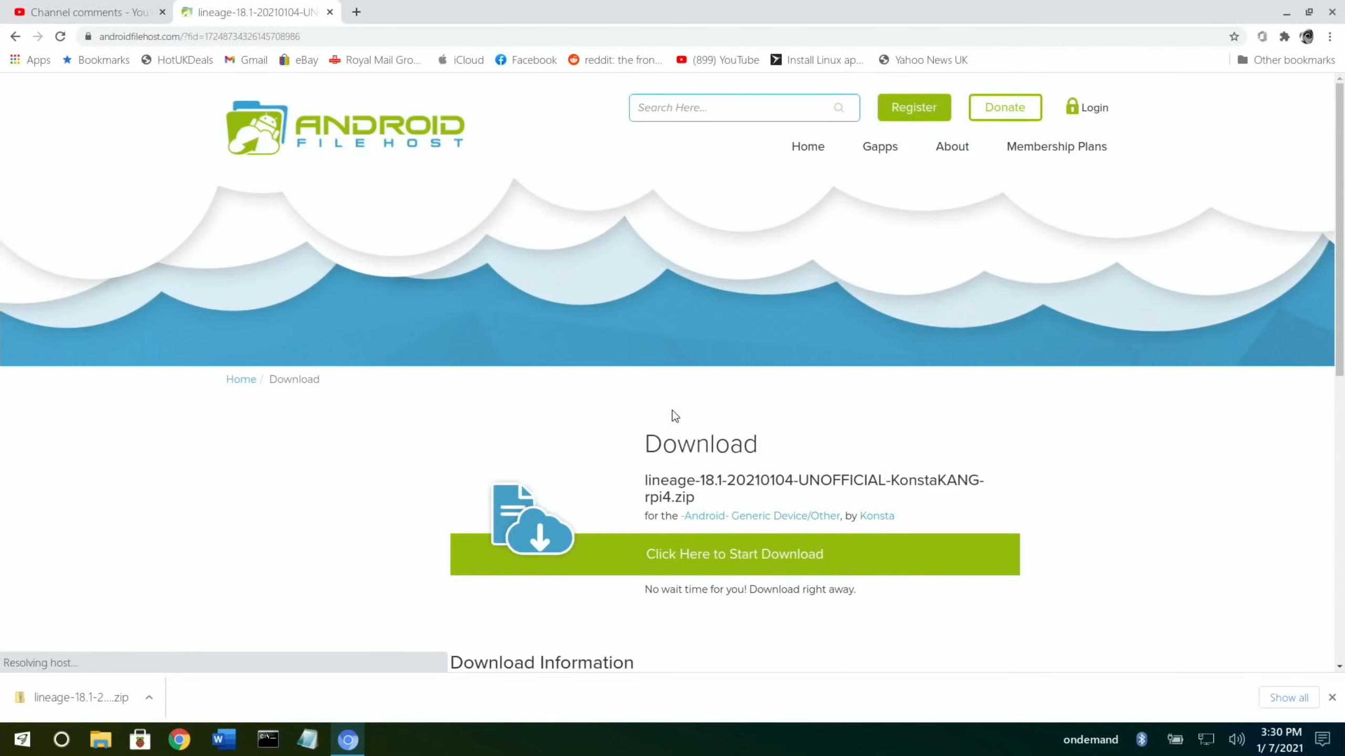
scroll("down", 3)
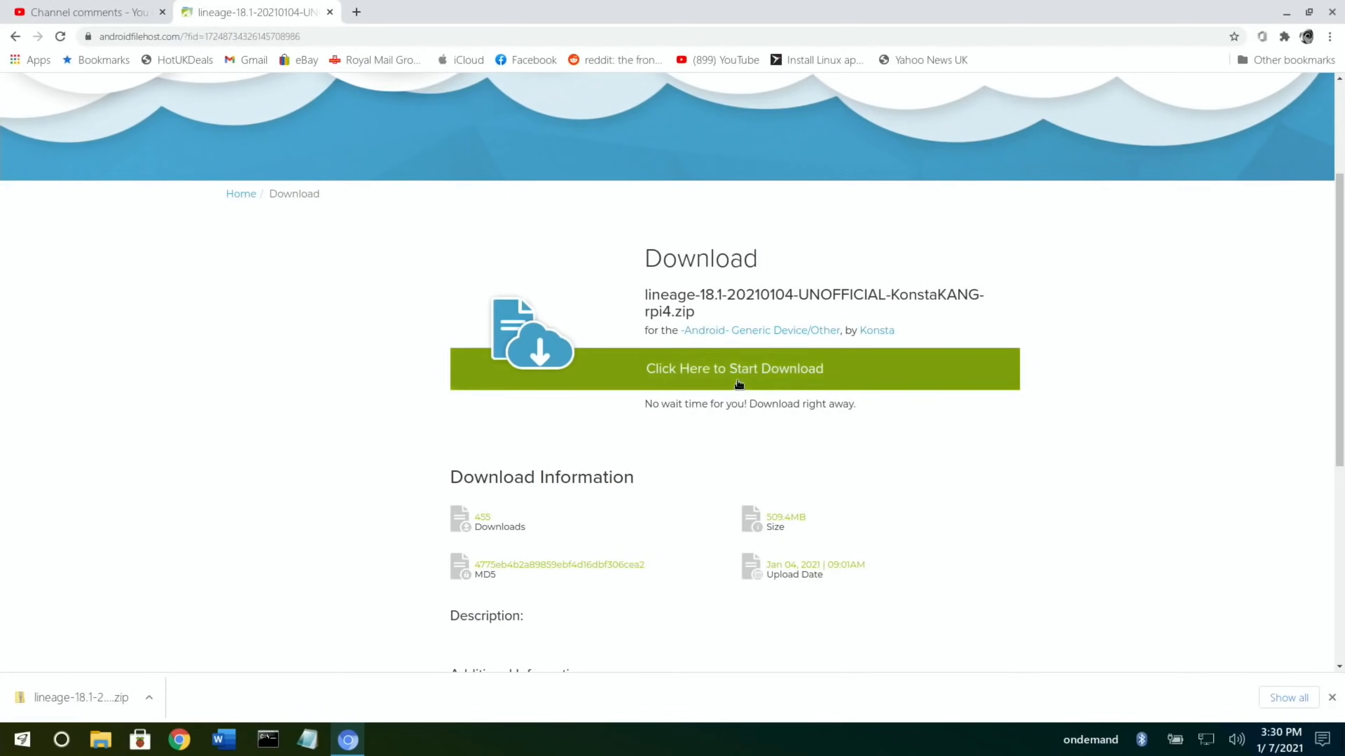
left_click(734, 368)
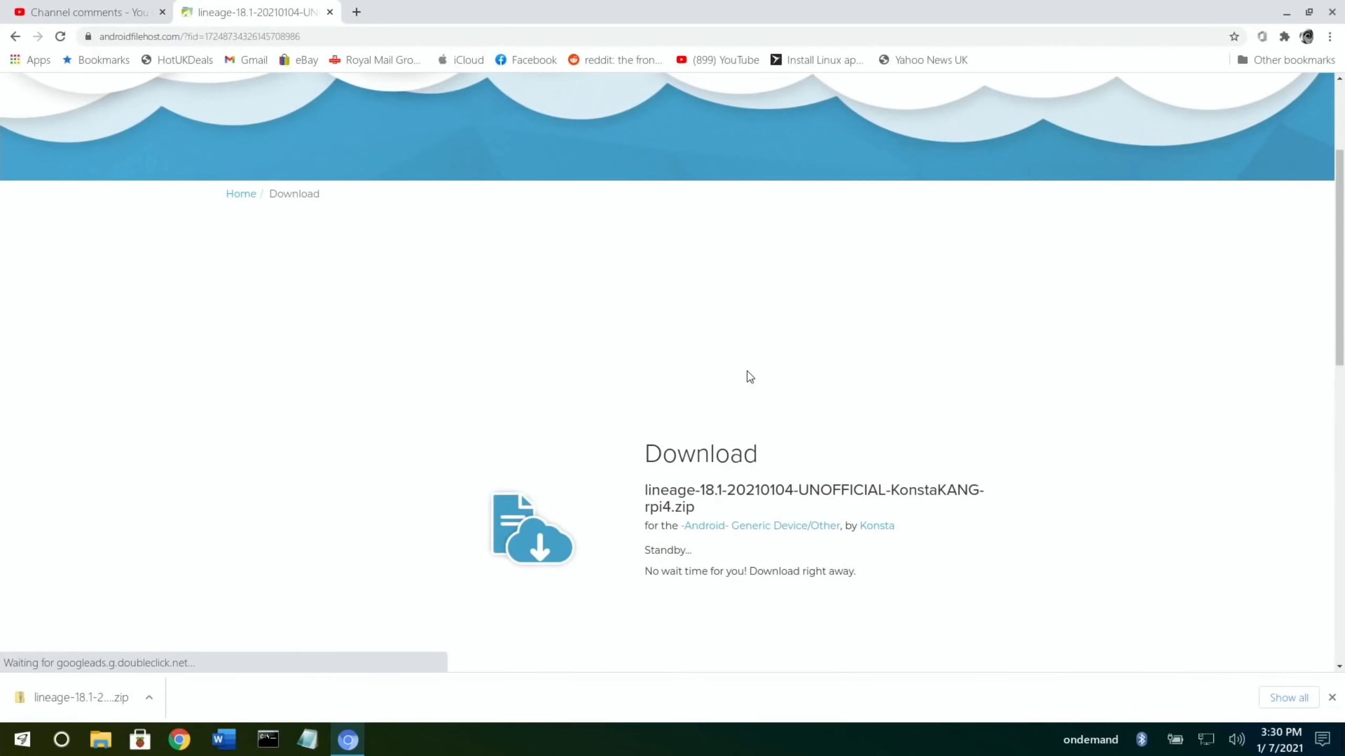
scroll("down", 3)
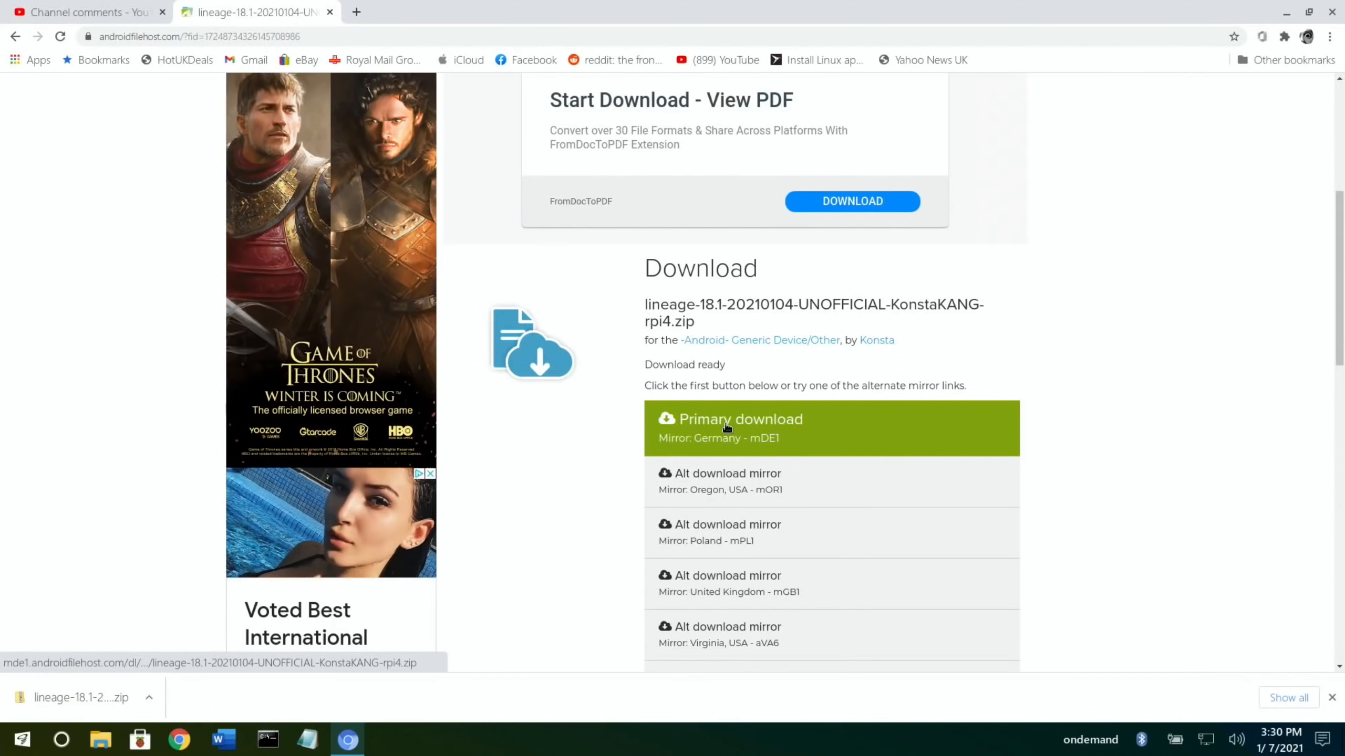
mouse_move(1193, 61)
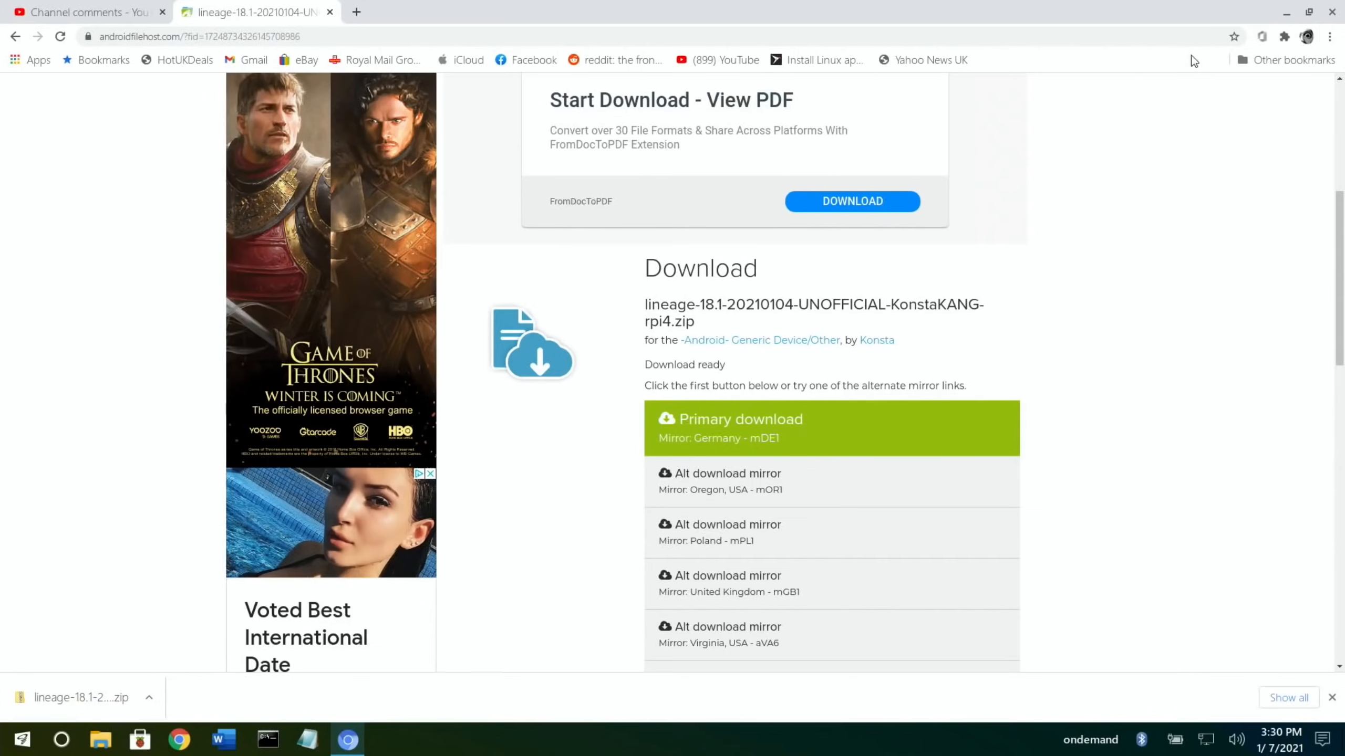